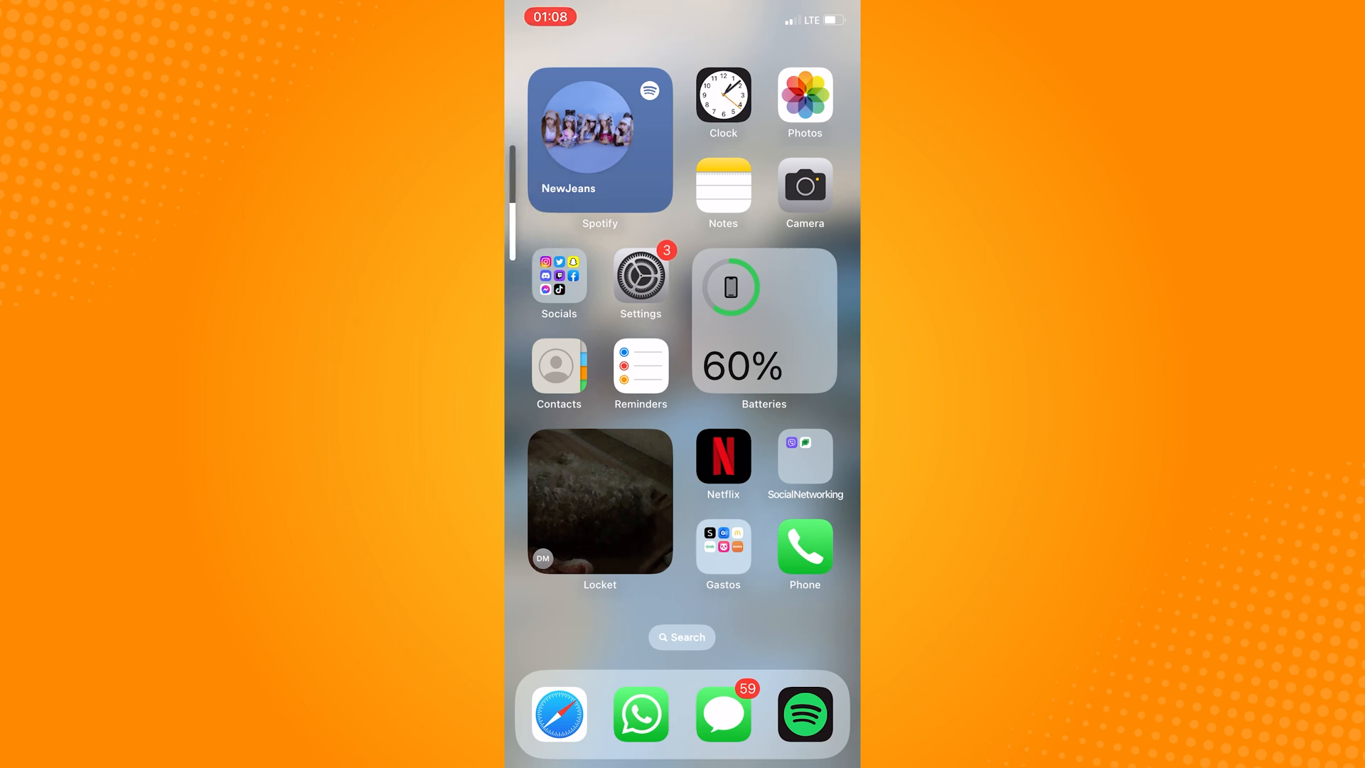
Hold the side and volume buttons until the slide-to-power-off screen appears.
{"action": "key", "text": "power"}
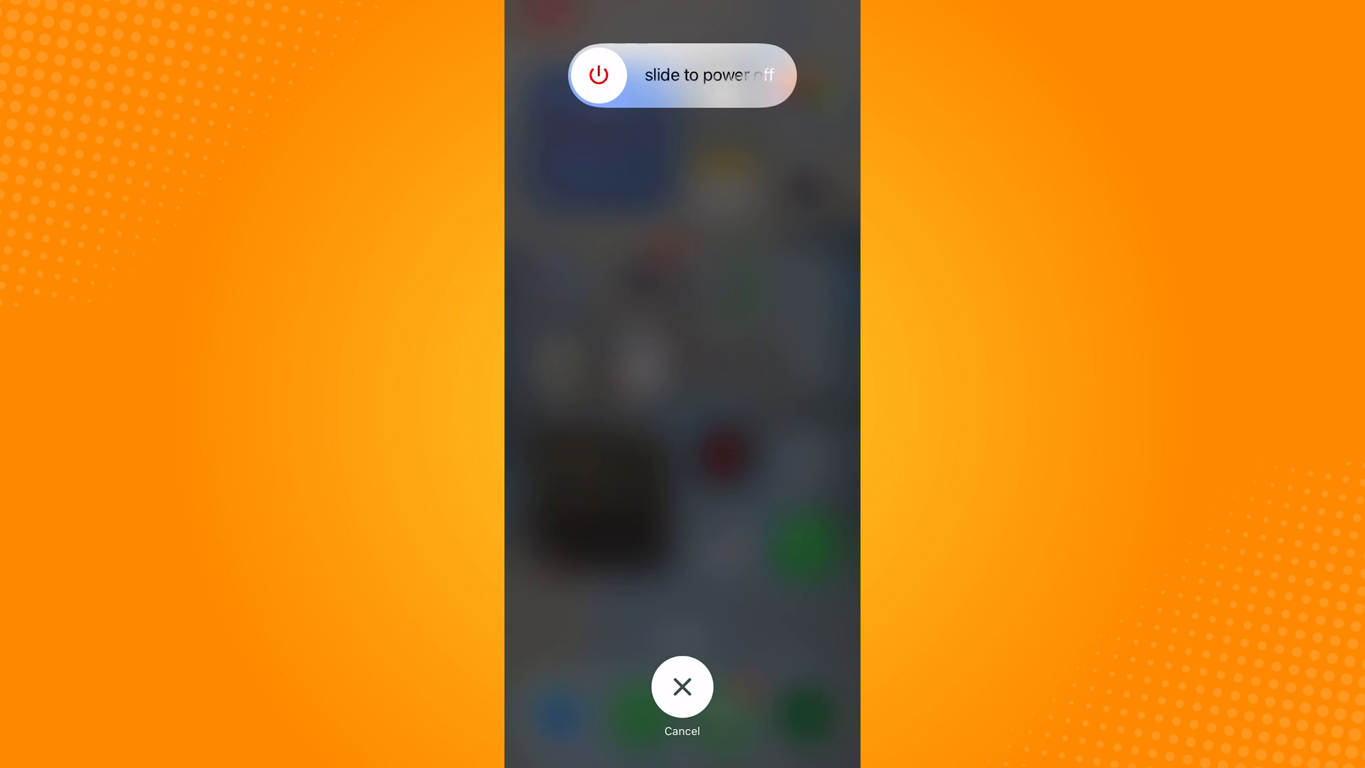
Cancel the power-off prompt so the iPhone stays on at the home screen.
{"action": "left_click", "coordinate": [681, 685]}
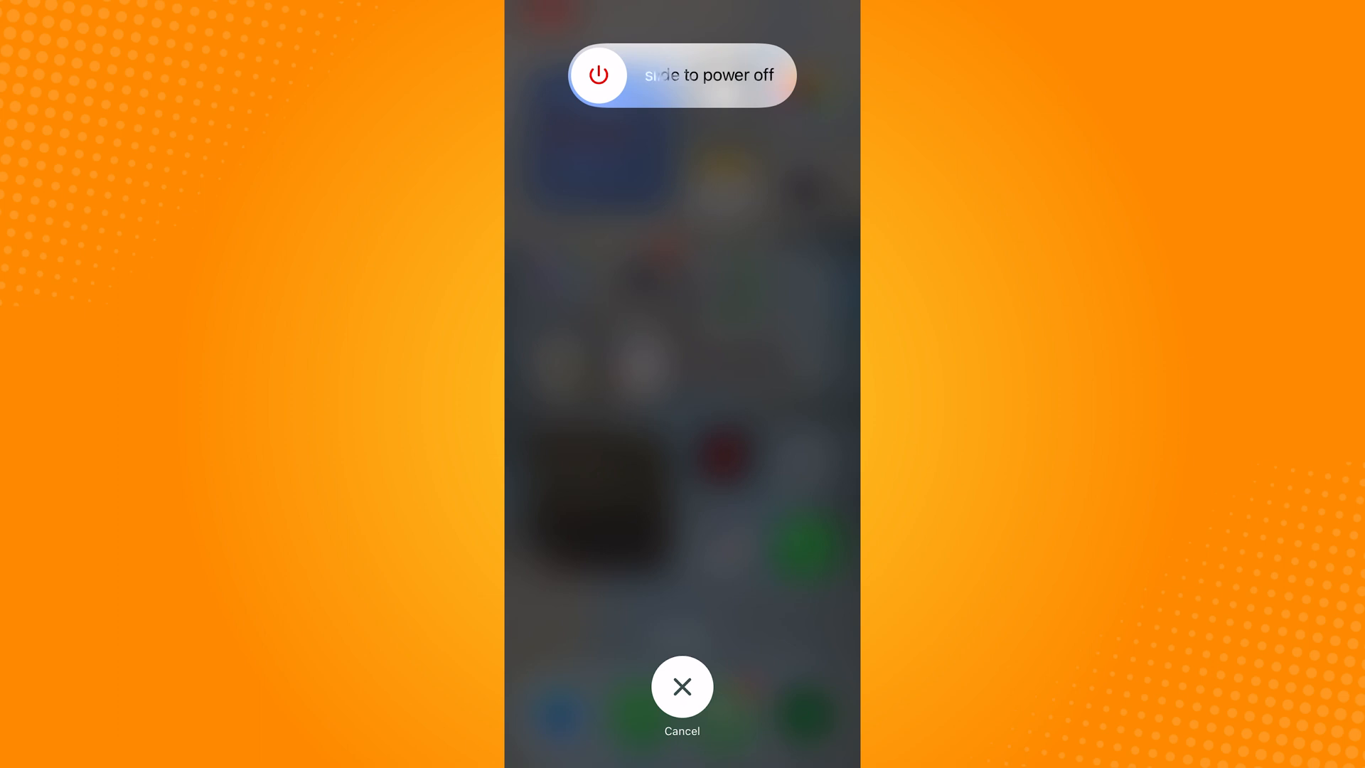
{"action": "left_click", "coordinate": [681, 685]}
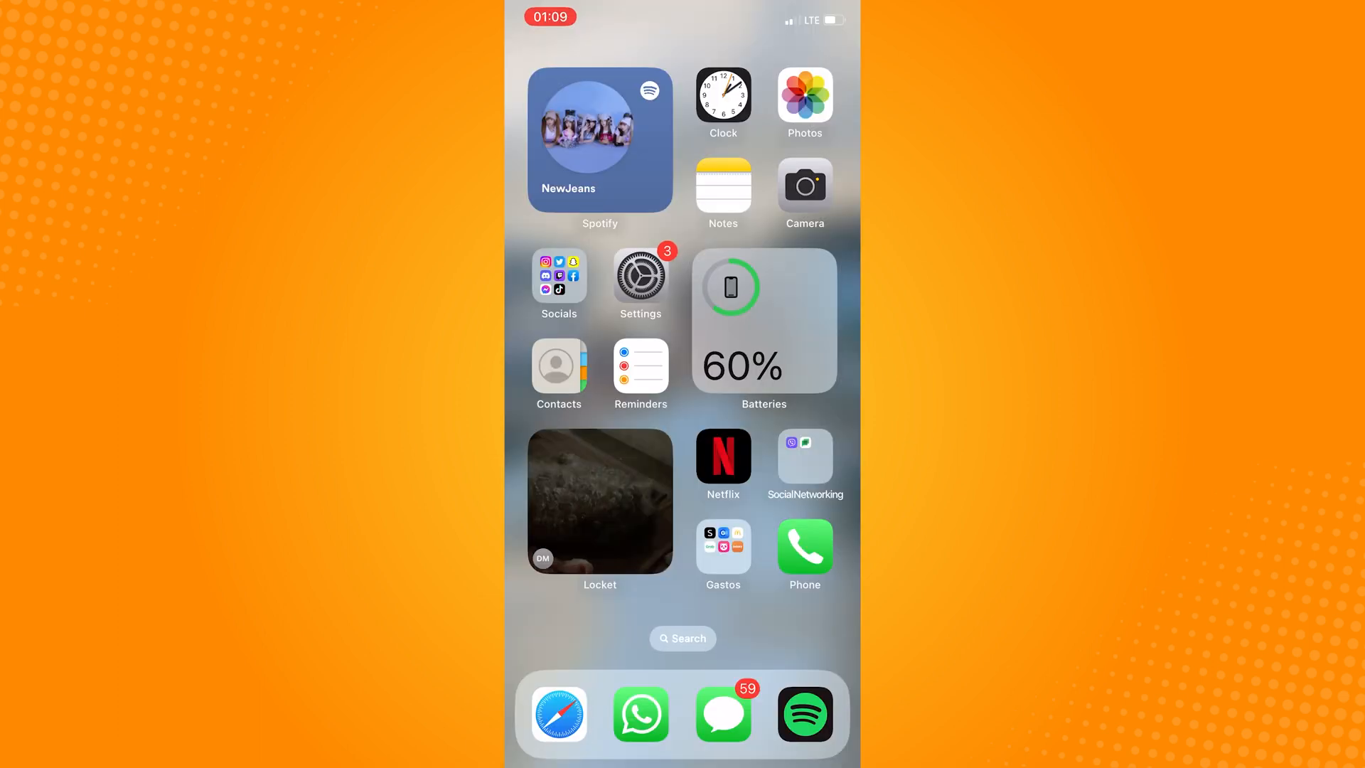